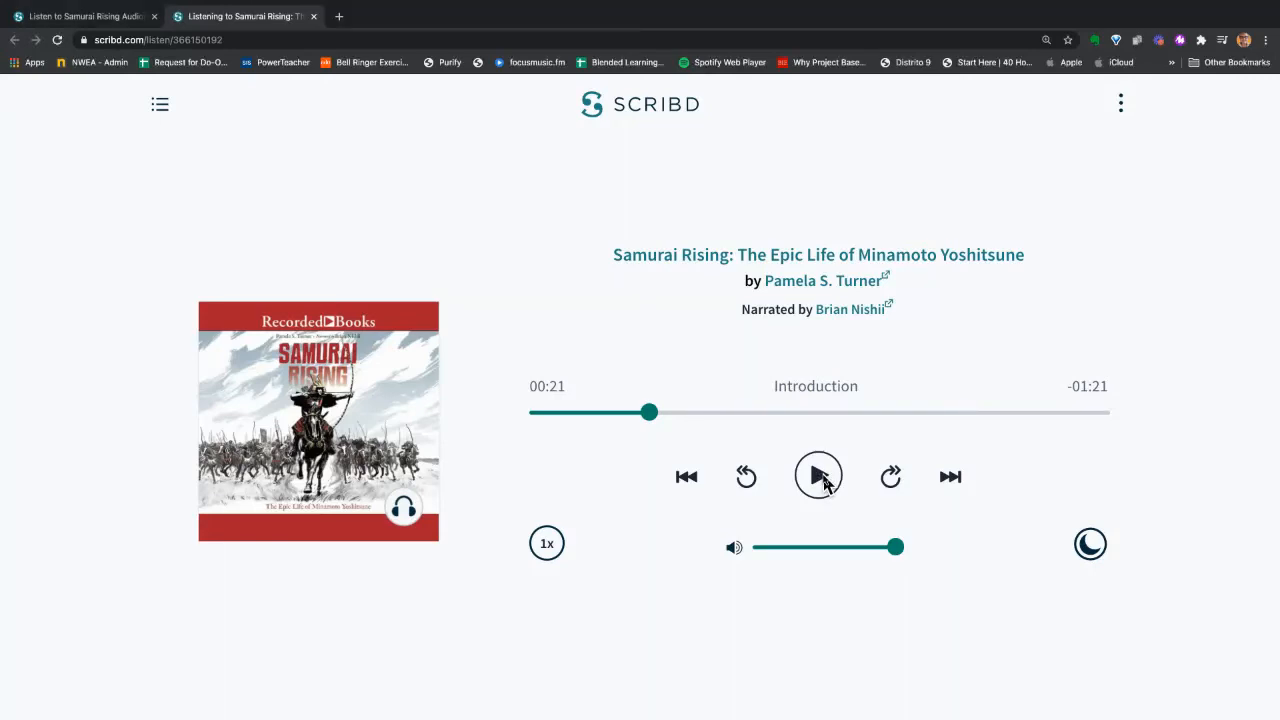
Start playback of the Samurai Rising Introduction and let it run past one minute
left_click(818, 476)
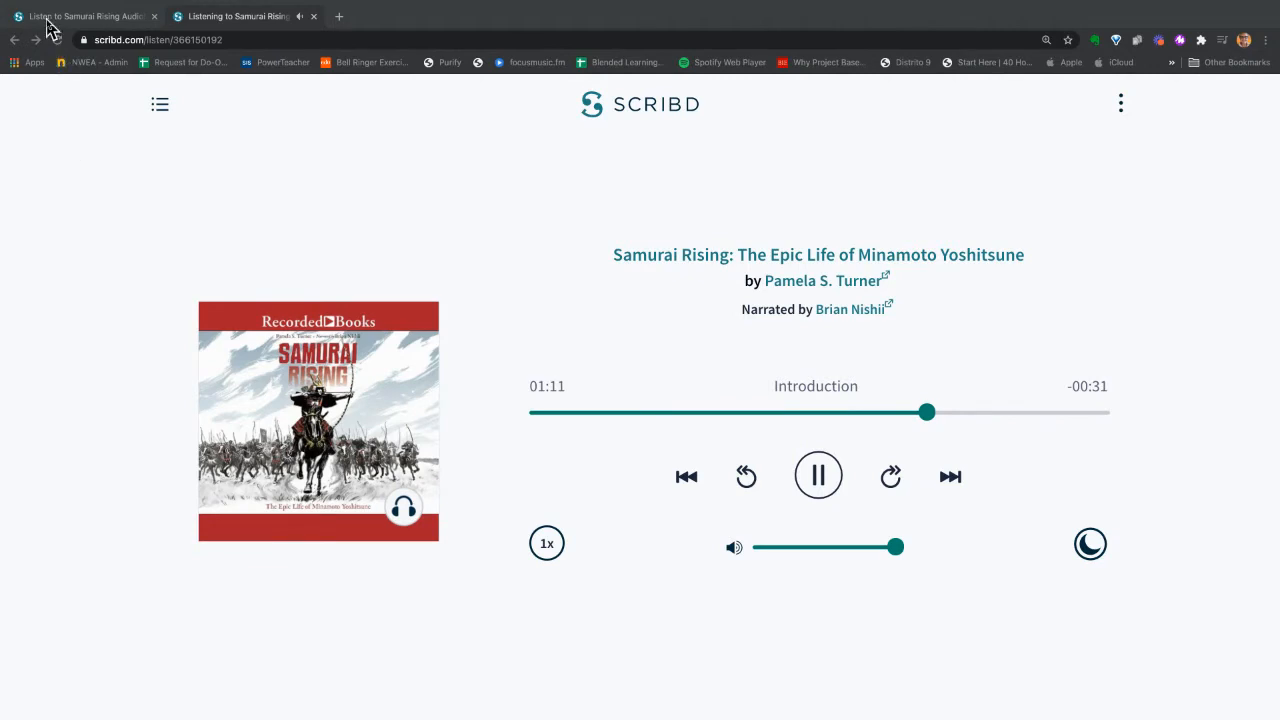
Close the extra audiobook tab and let the Introduction roll into Chapter 1 of 16
left_click(156, 16)
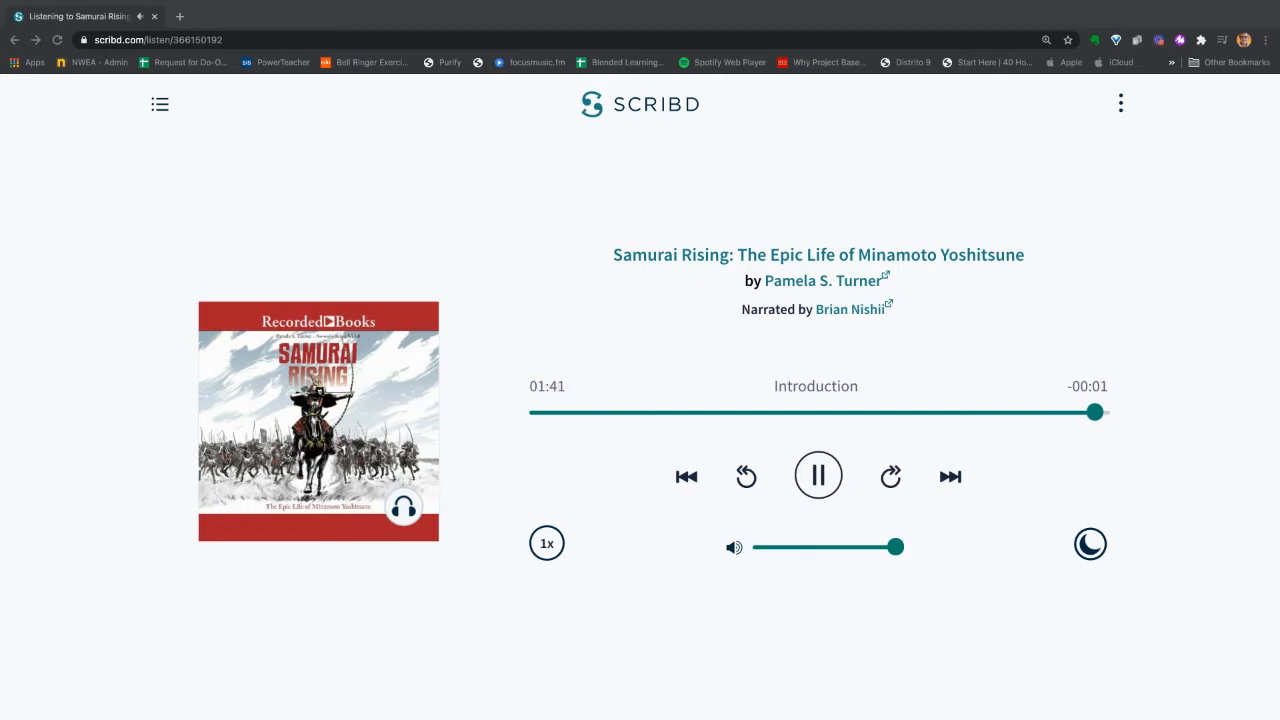
left_click(950, 476)
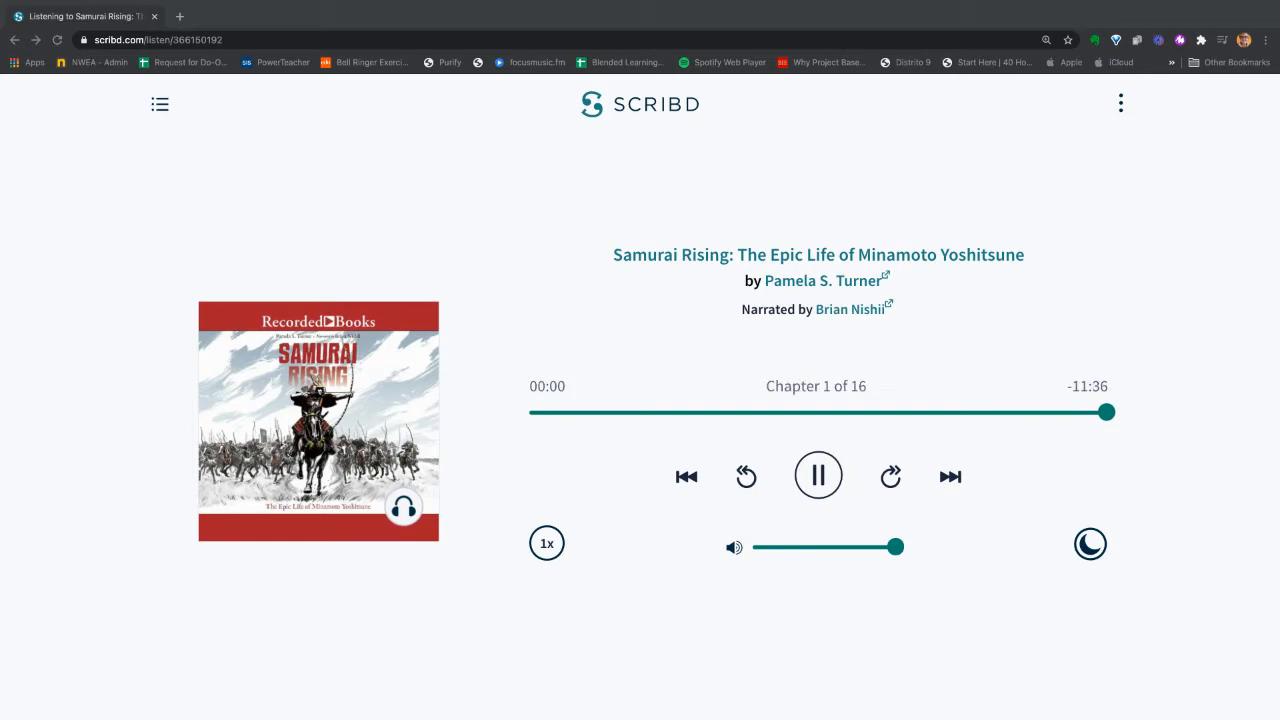